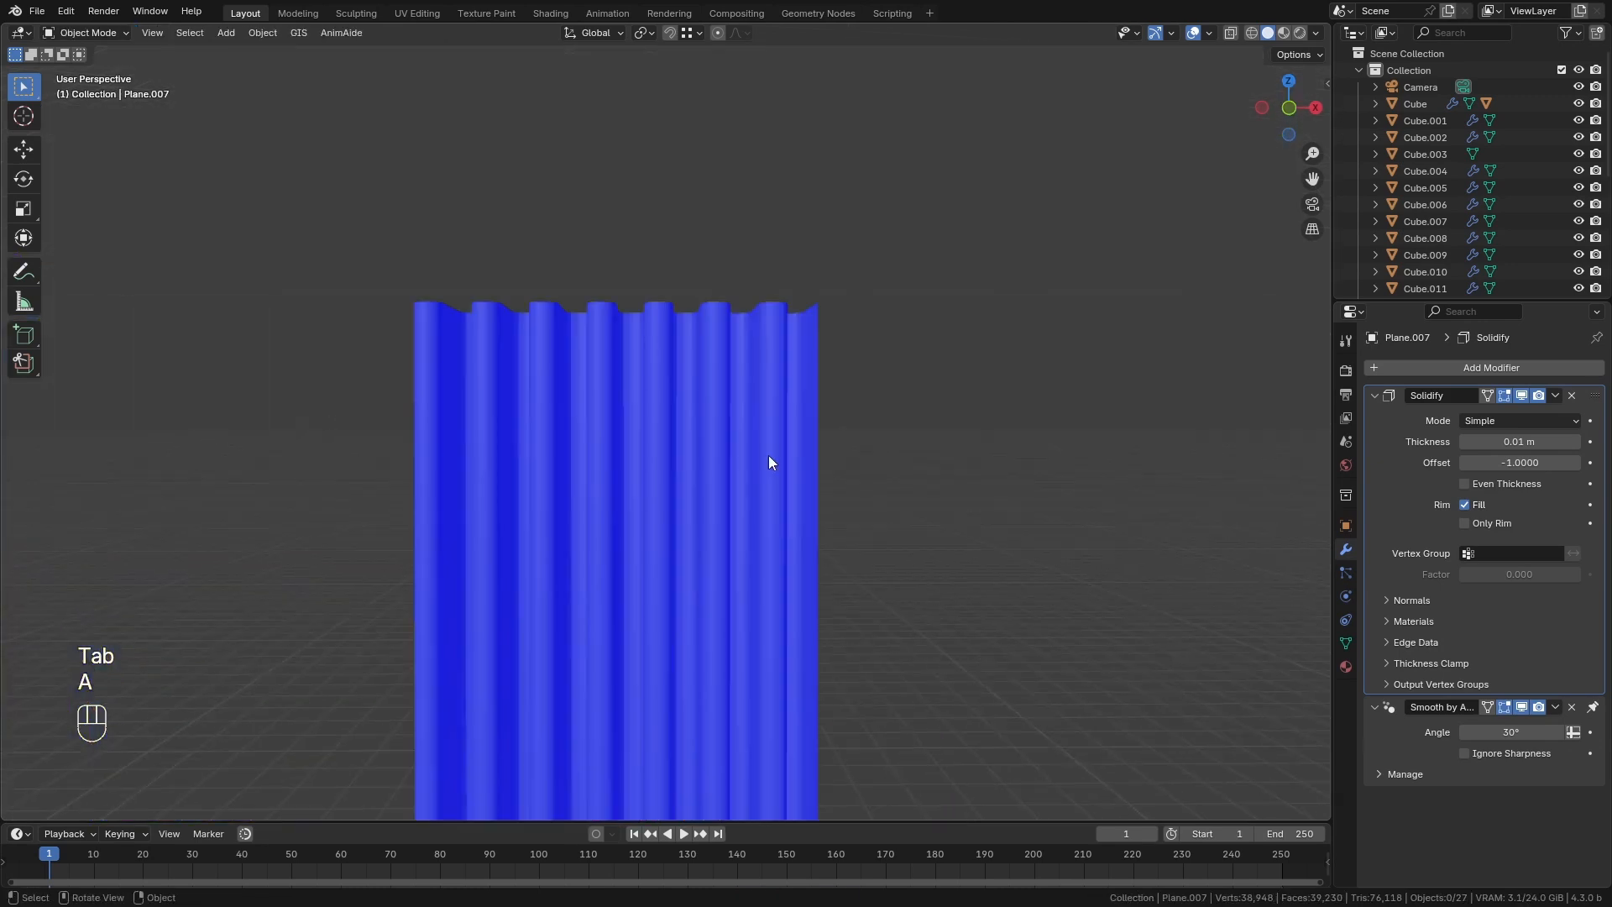
Step: Feed the grey-beige colour A29D92FF into the tiles material's Principled BSDF base colour
{"action": "left_click", "coordinate": [550, 12]}
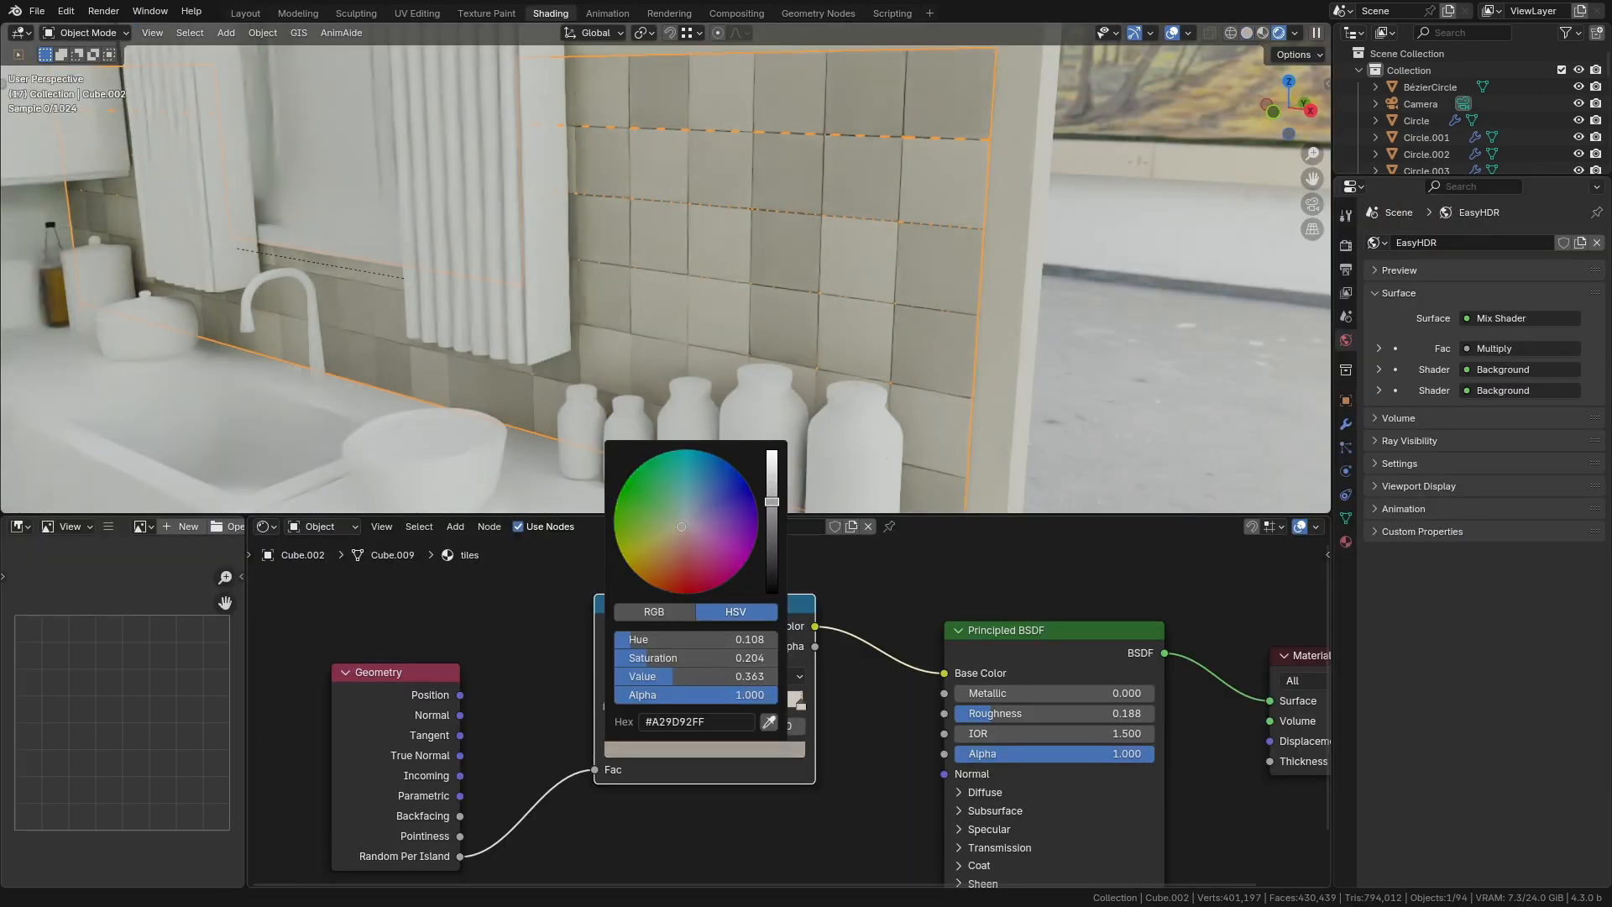